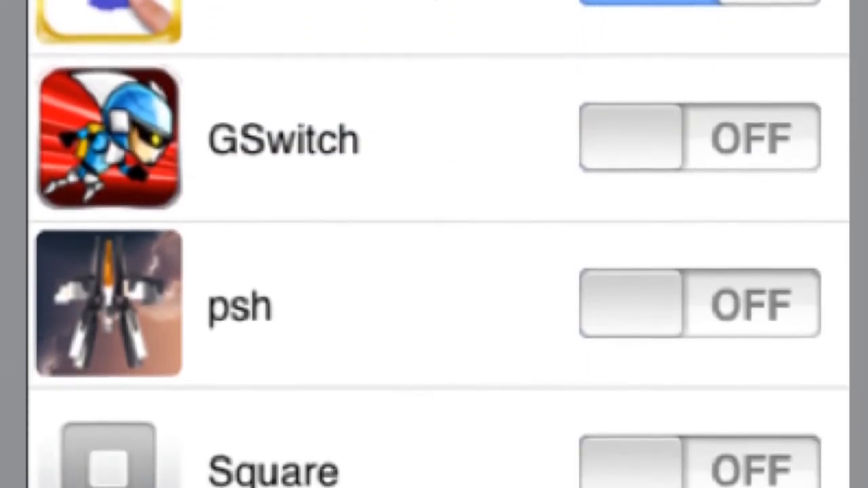
Review App Vault's unlocked app list, then open the YouTube channel link in the Test email.
{"action": "scroll", "scroll_direction": "up", "scroll_amount": 3}
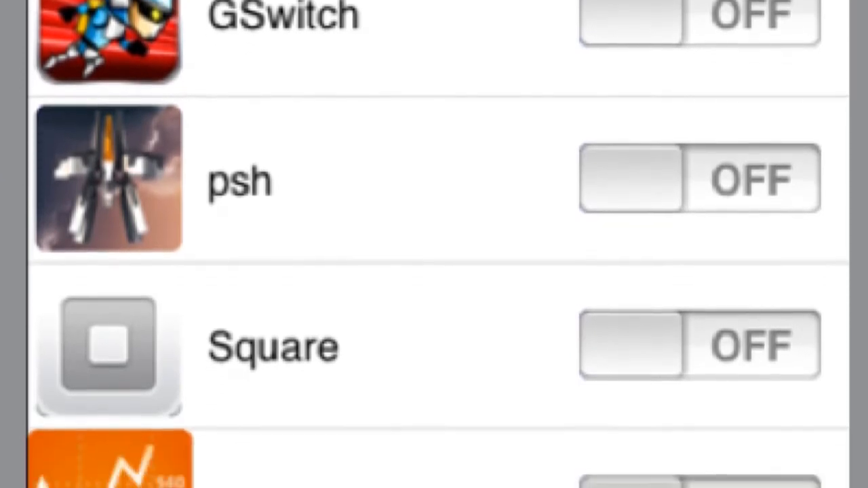
{"action": "scroll", "scroll_direction": "up", "scroll_amount": 3}
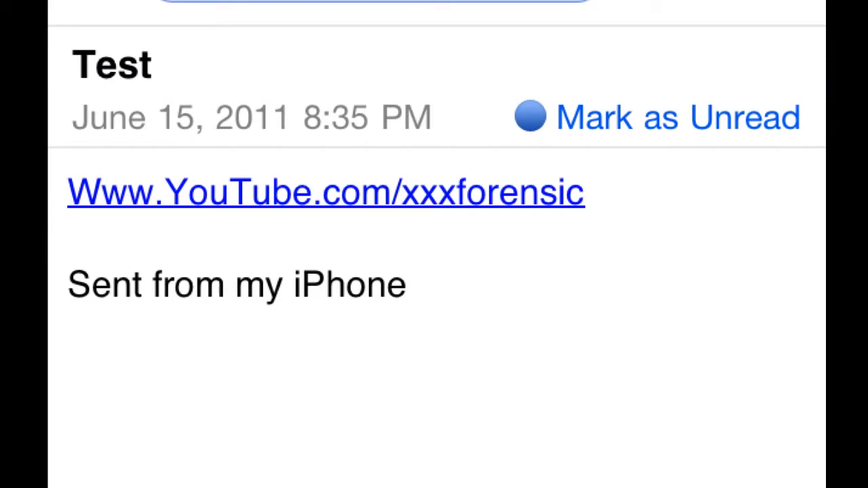
{"action": "left_click", "coordinate": [325, 193]}
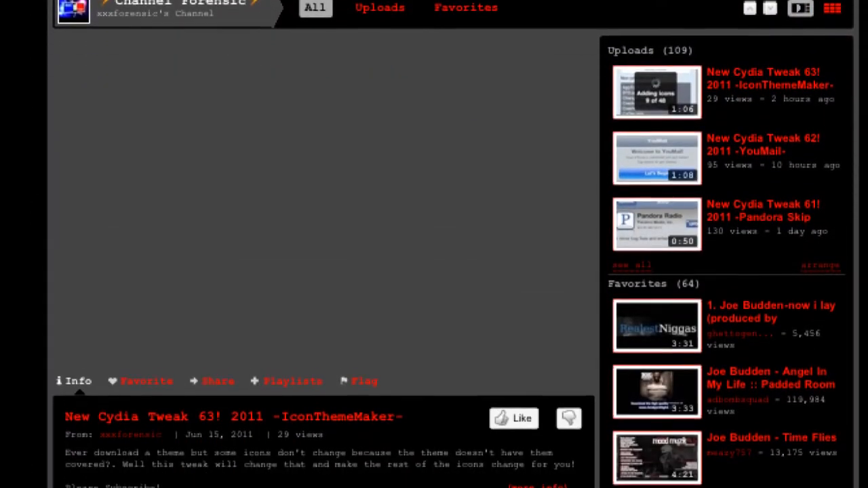
Scroll the xxxforensic channel page down to its subscribers and profile section.
{"action": "scroll", "scroll_direction": "down", "scroll_amount": 3}
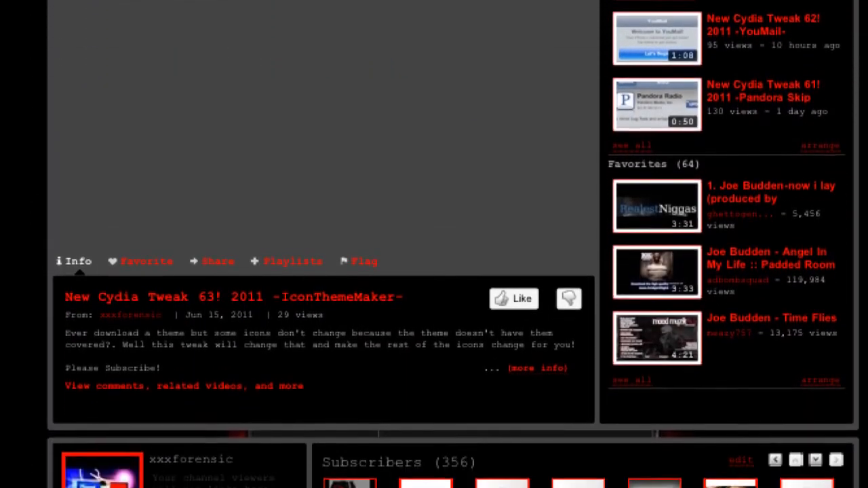
{"action": "scroll", "scroll_direction": "down", "scroll_amount": 3}
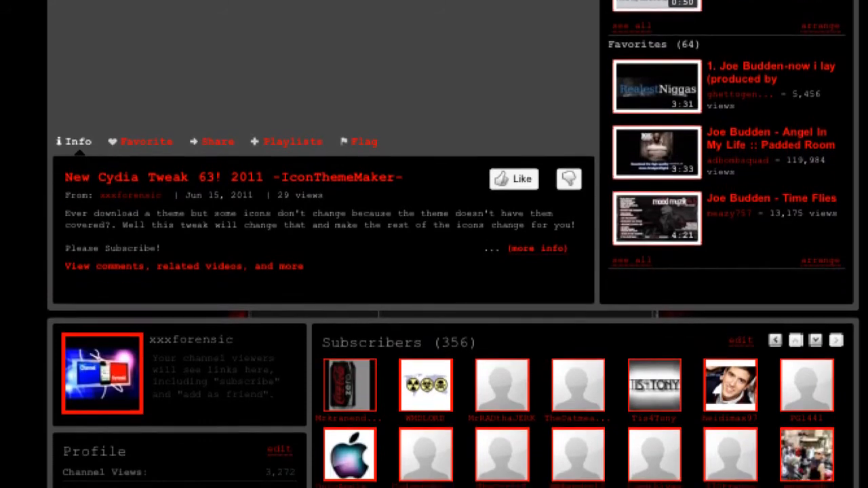